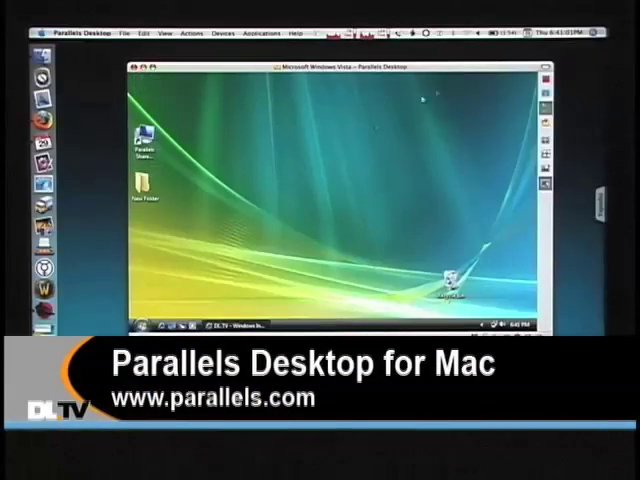
# Step: Open the Vista Start menu to launch Microsoft Office Word 2007
pyautogui.click(135, 325)
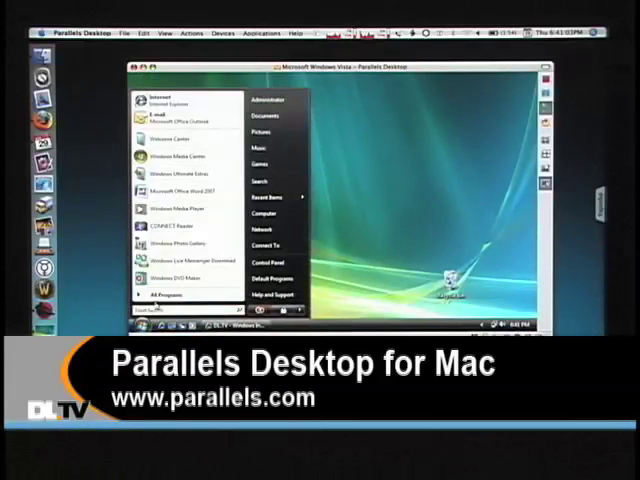
pyautogui.moveTo(165, 200)
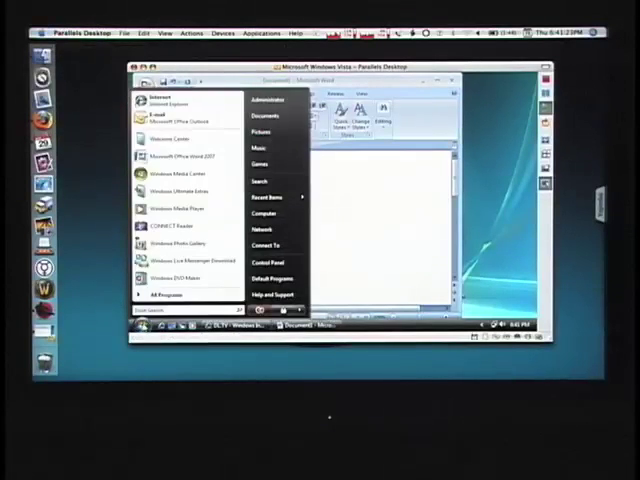
# Step: Start Solitaire from the Start menu and dismiss its hardware acceleration warning
pyautogui.click(160, 295)
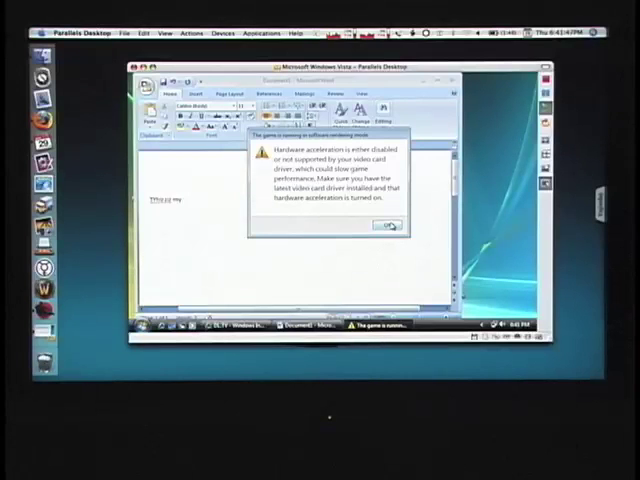
pyautogui.click(388, 225)
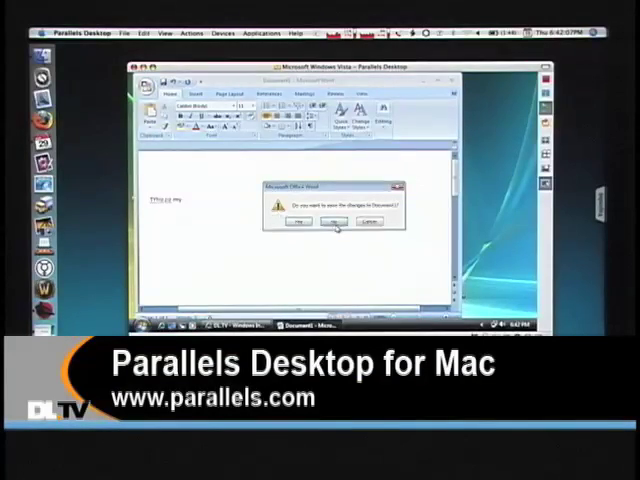
# Step: Answer No to saving changes to Document1 so Word closes
pyautogui.click(329, 221)
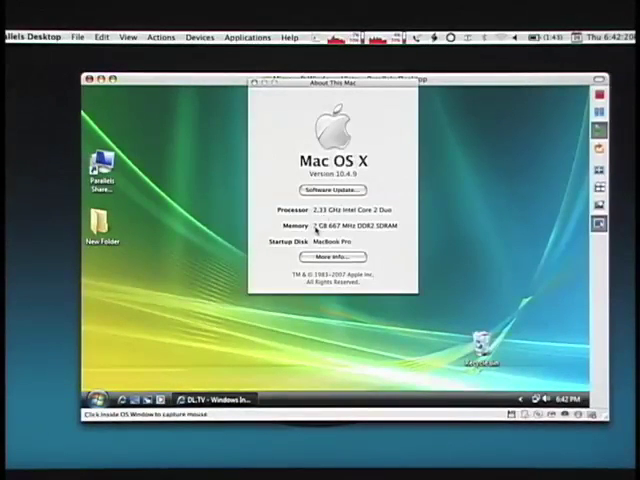
pyautogui.moveTo(267, 108)
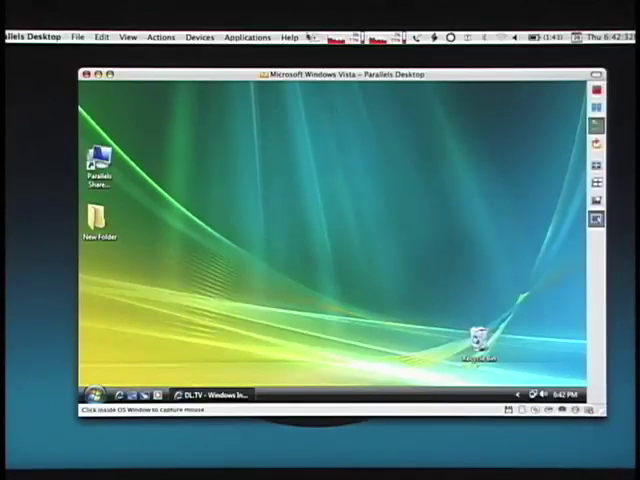
pyautogui.moveTo(283, 159)
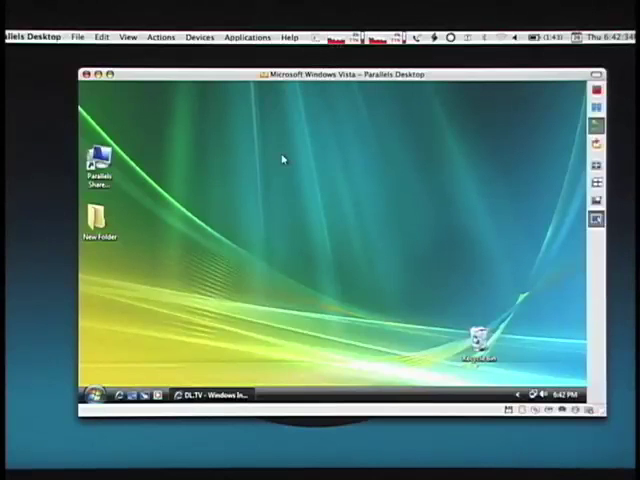